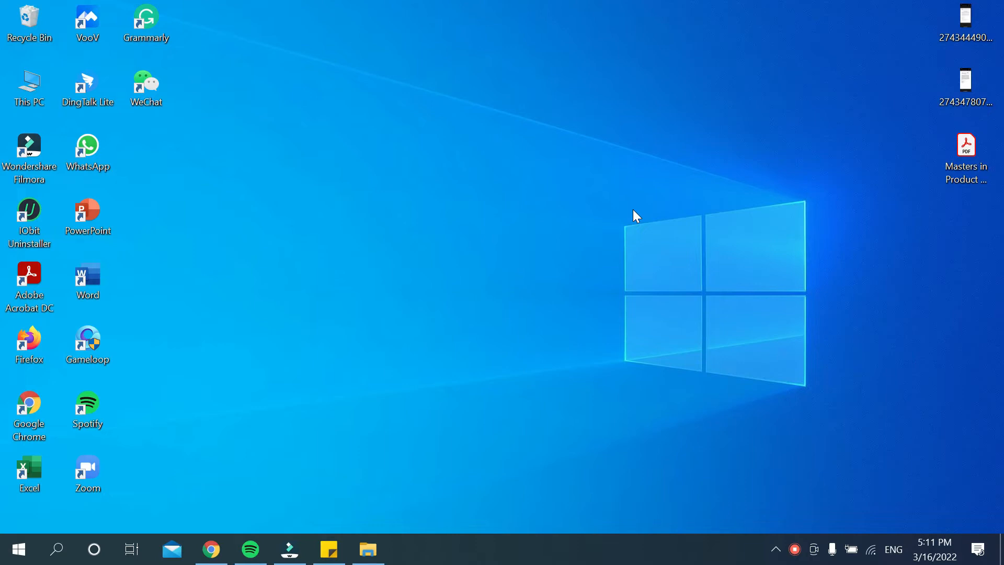
mouse_move(210, 548)
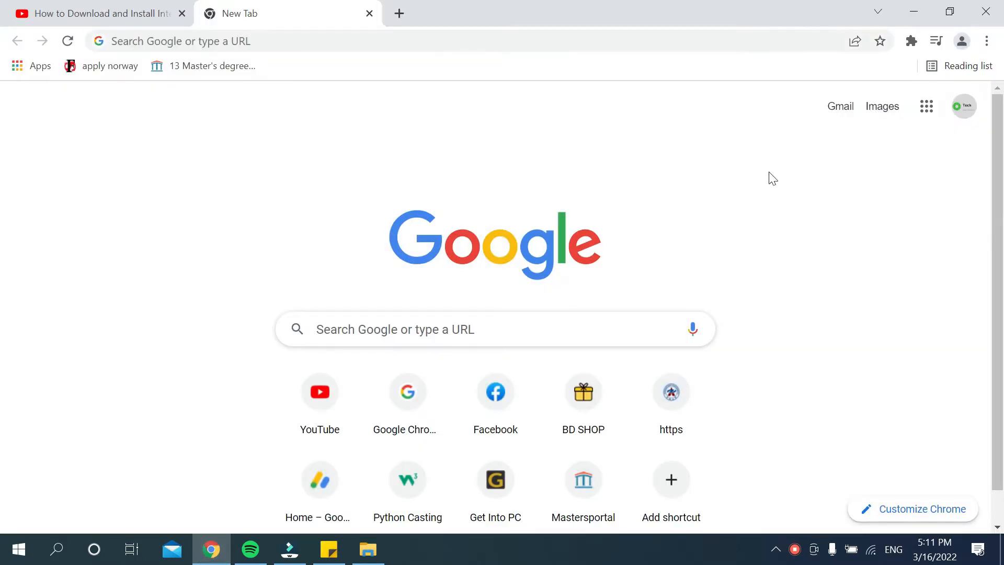
mouse_move(217, 162)
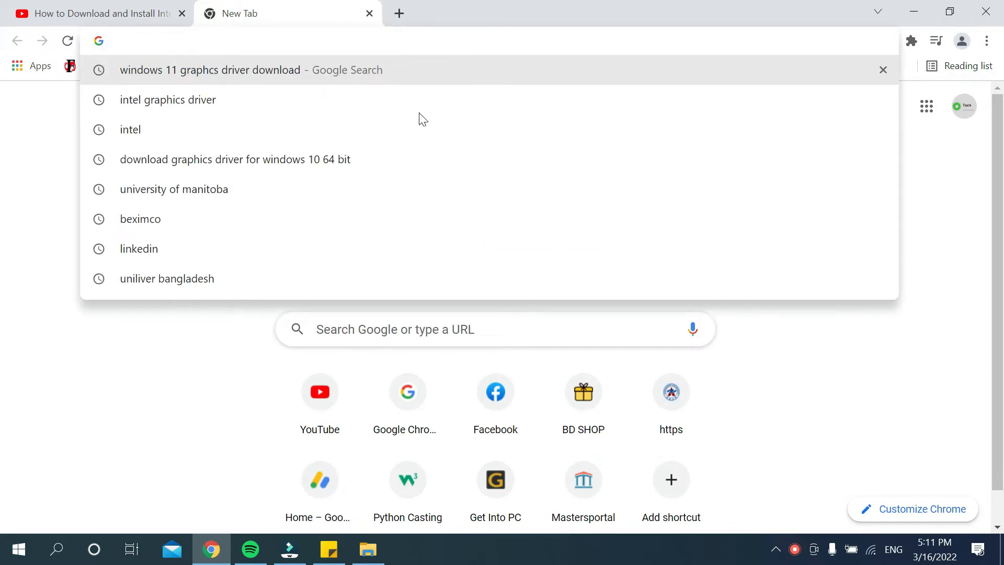
Search Google for 'intel graphics driver for windows 10' from the address bar
left_click(167, 99)
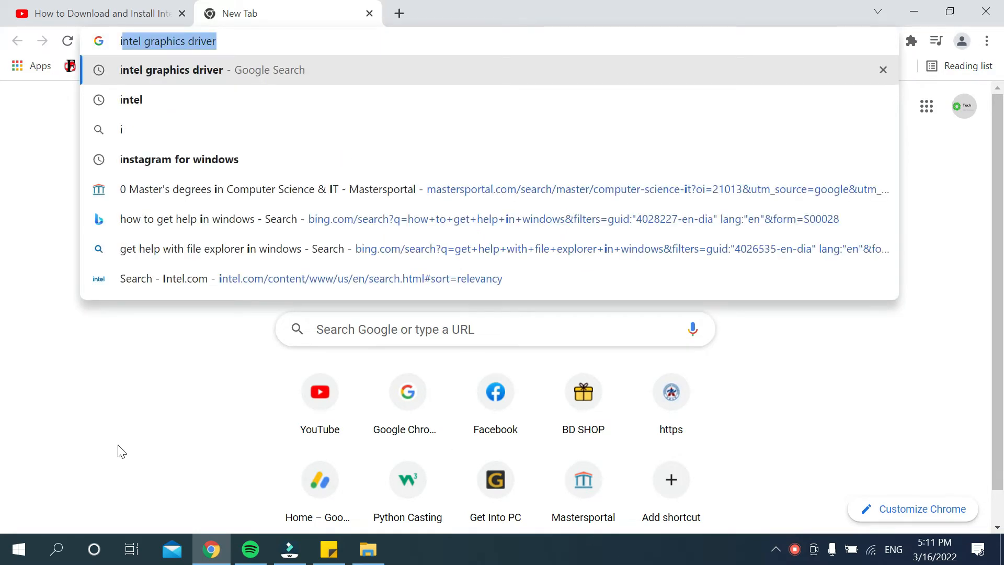
type("intel graphics drive")
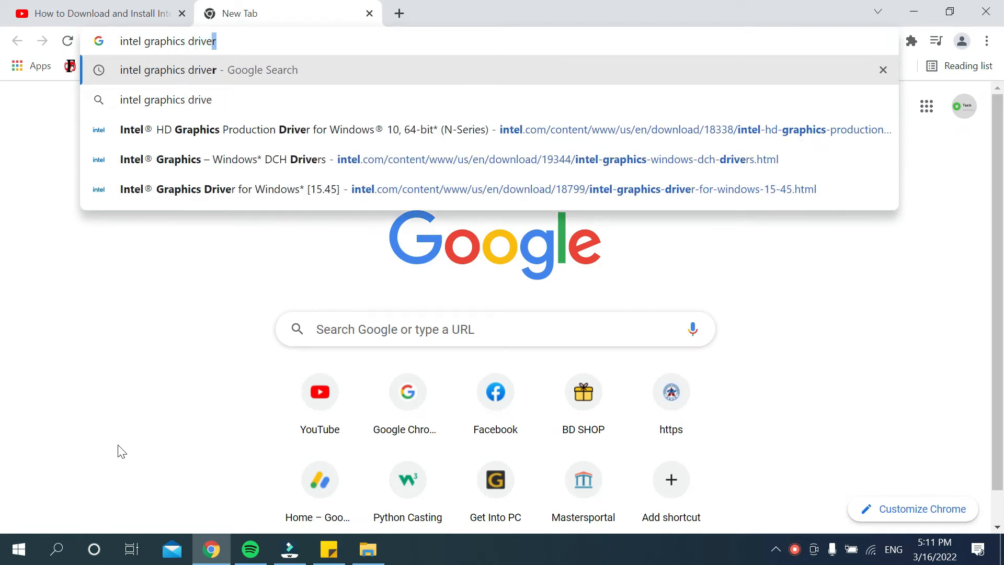
type("fo")
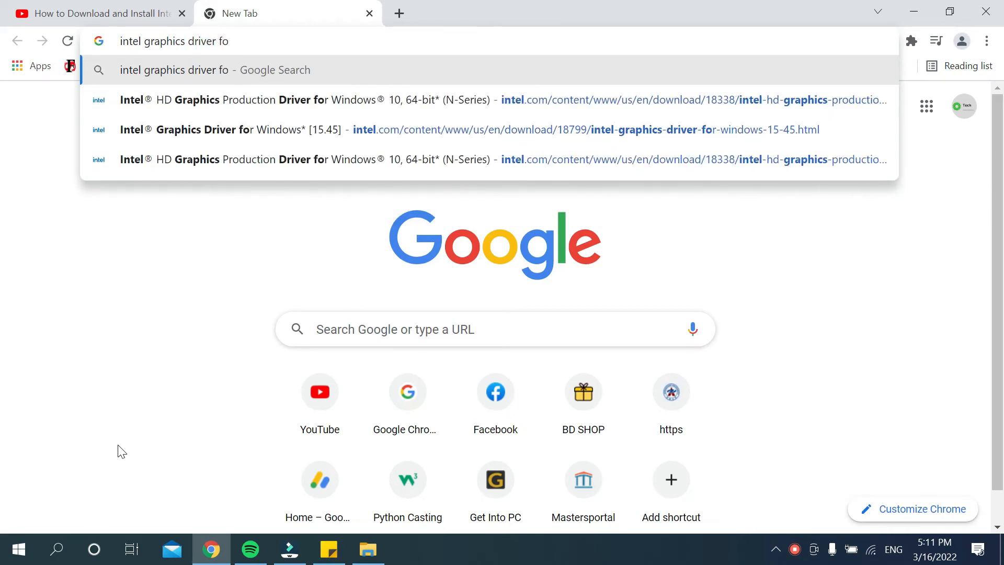
type("r windo")
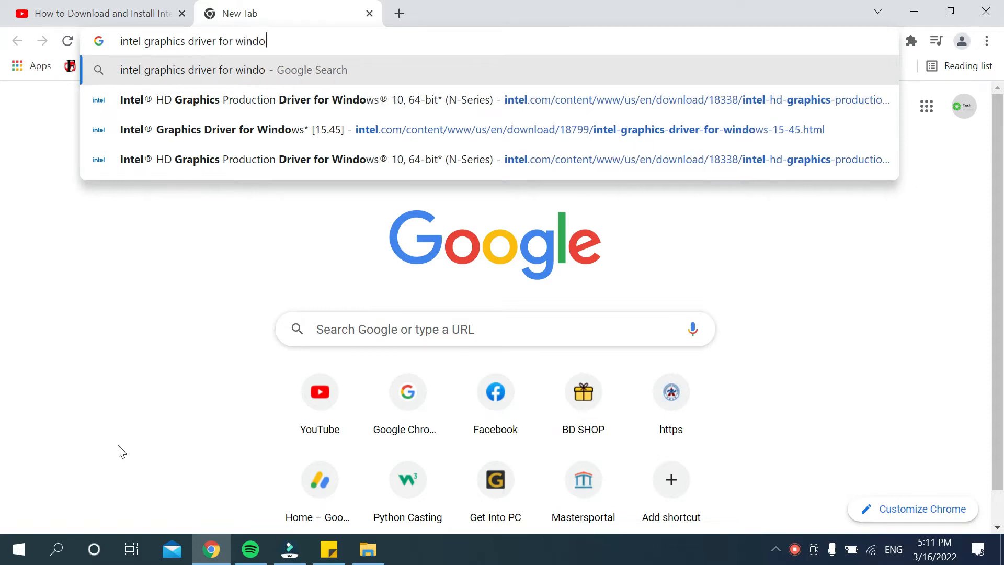
type("ws 1")
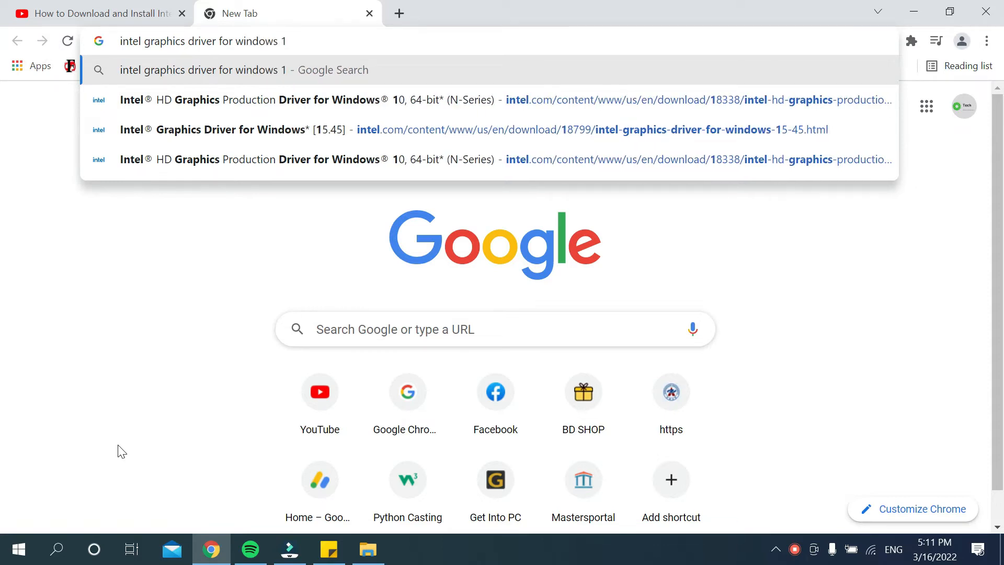
type("0")
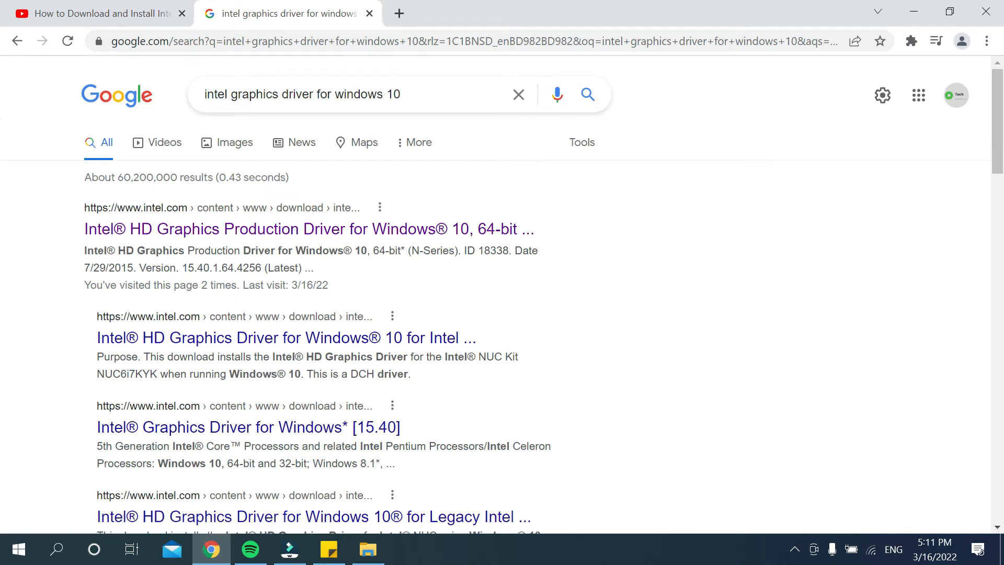
mouse_move(211, 304)
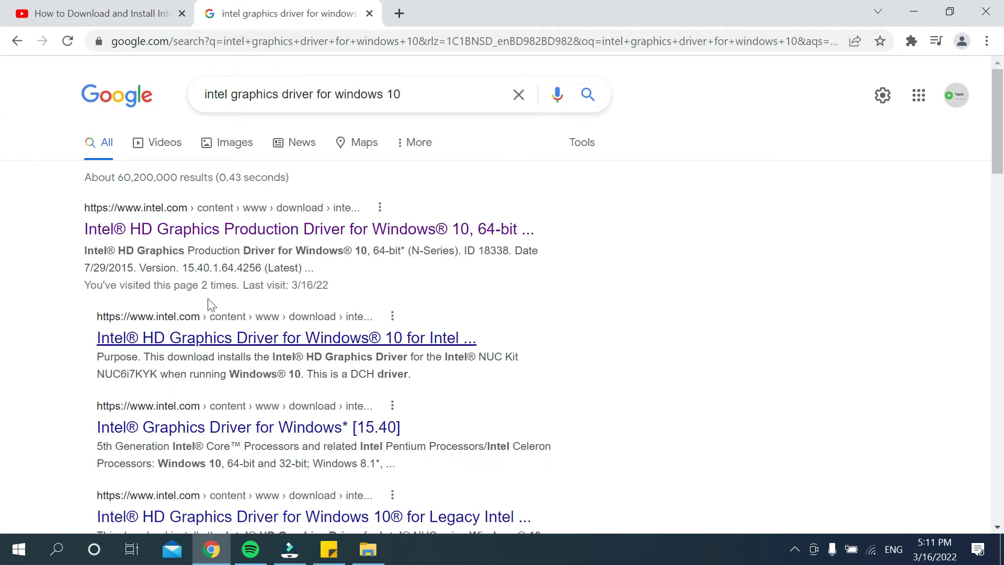
mouse_move(250, 337)
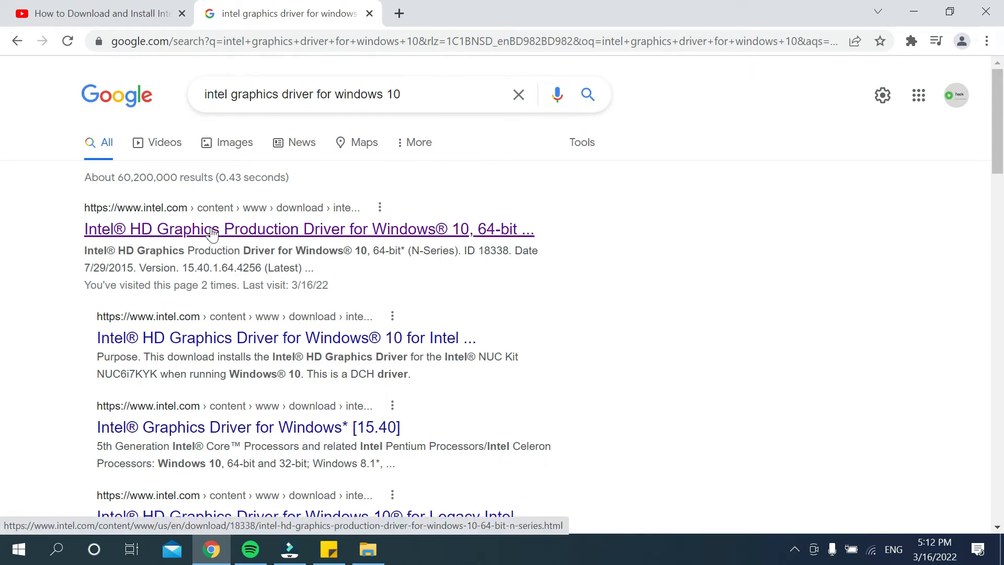
mouse_move(251, 351)
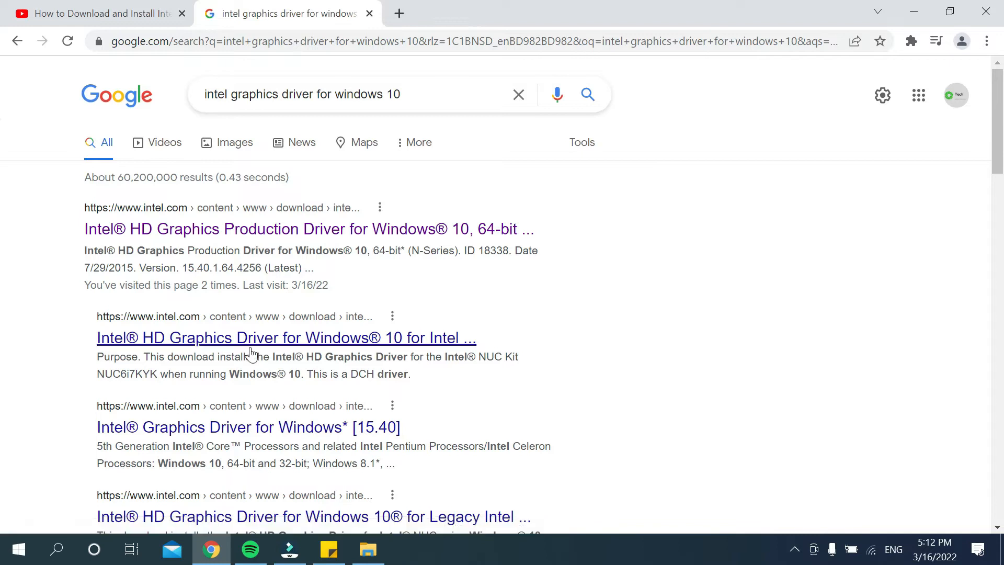
mouse_move(218, 349)
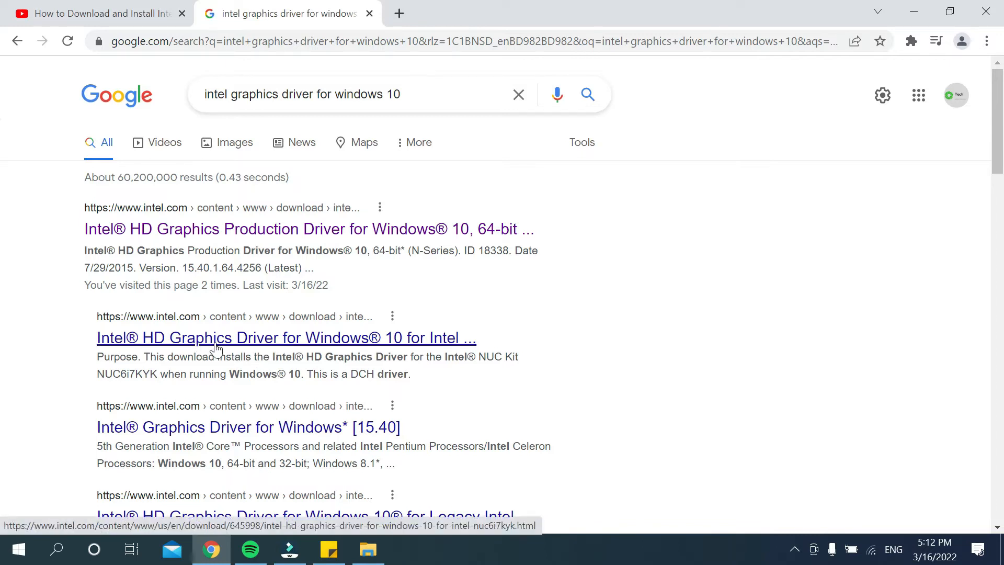
mouse_move(346, 349)
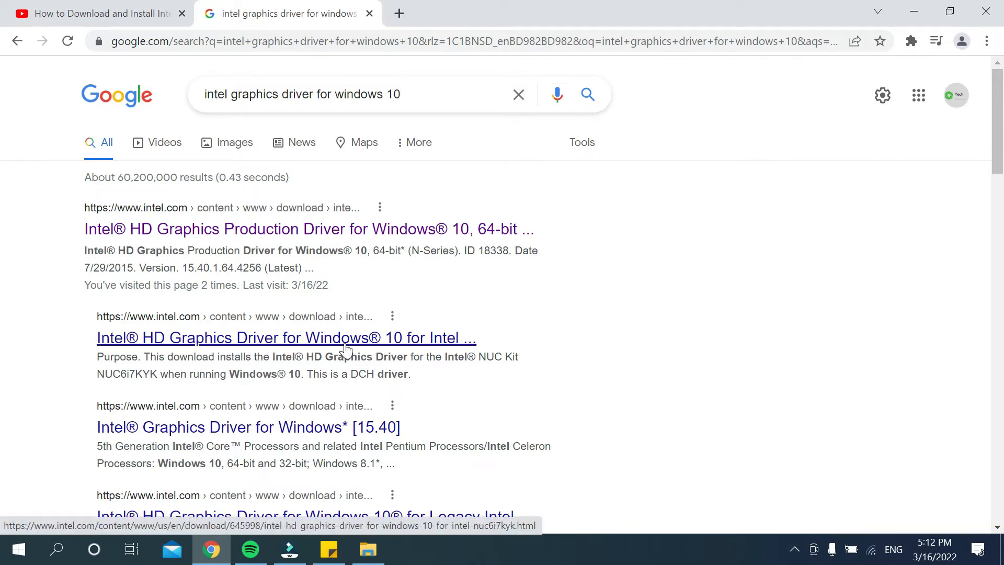
Open the Intel HD Graphics Driver for Windows 10 (NUC) result from the search listing
left_click(286, 338)
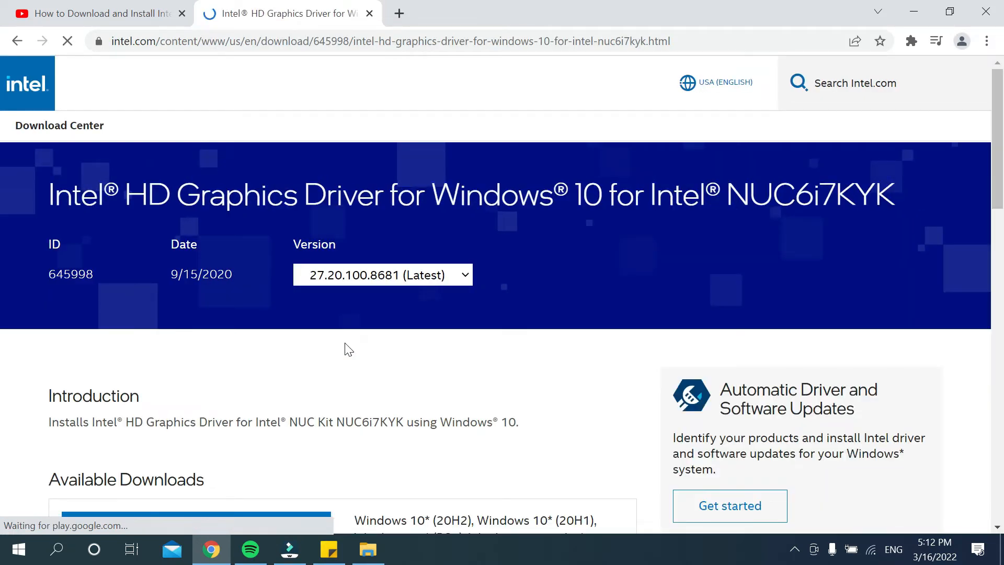
Scroll the NUC6i7KYK driver page to review version 27.20.100.8681 and the 337 MB zip download
scroll("down", 3)
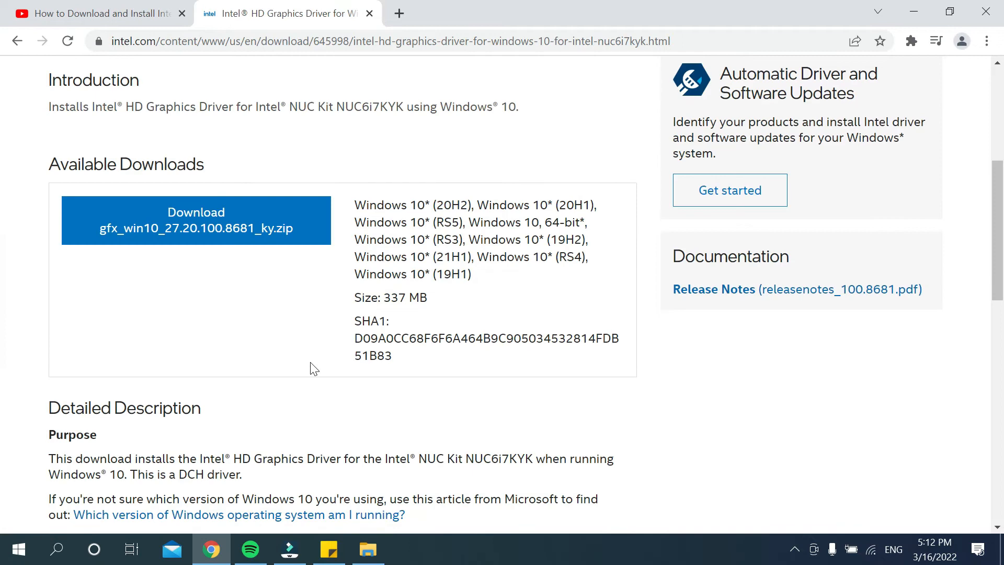
scroll("up", 3)
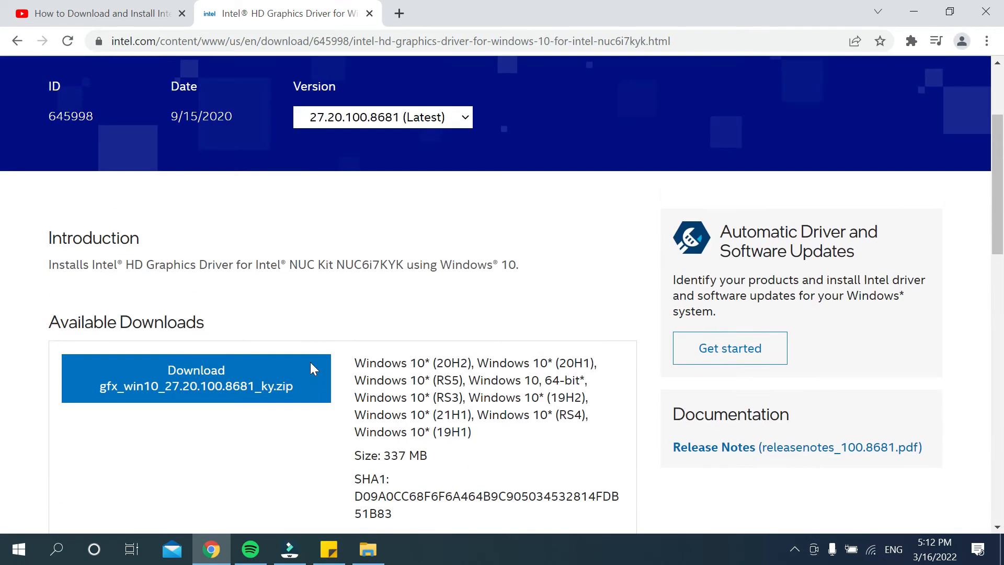
scroll("down", 3)
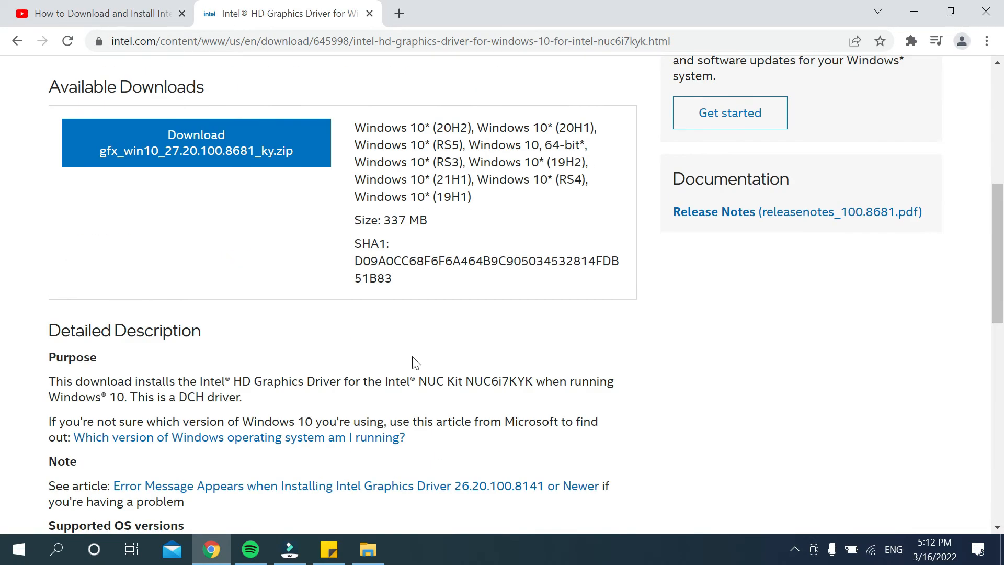
scroll("up", 3)
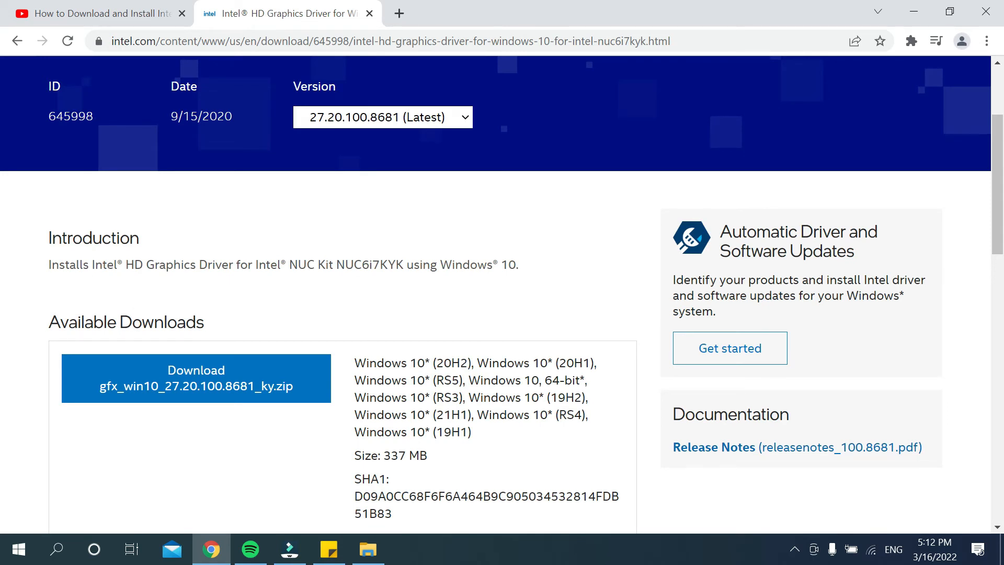
mouse_move(522, 302)
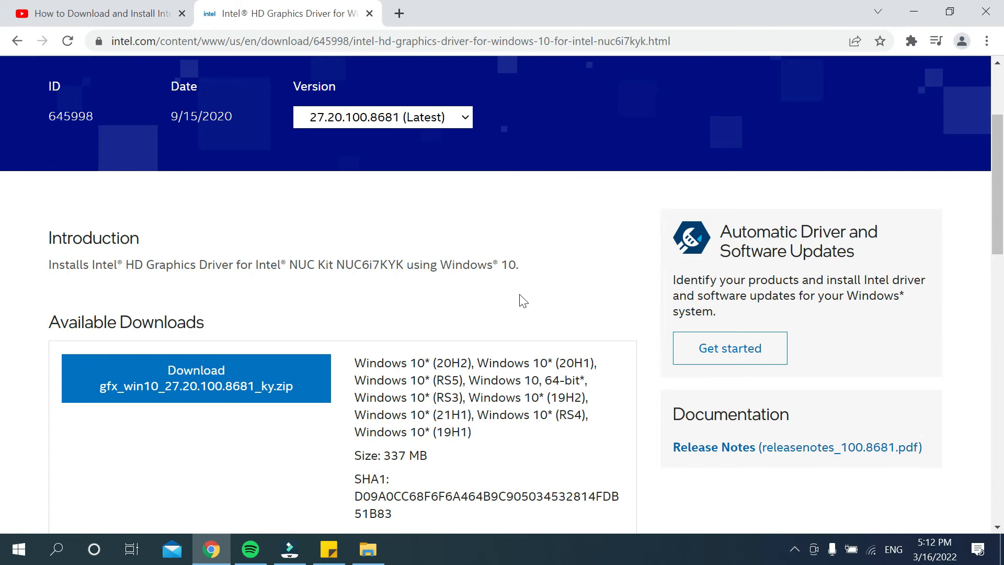
scroll("down", 3)
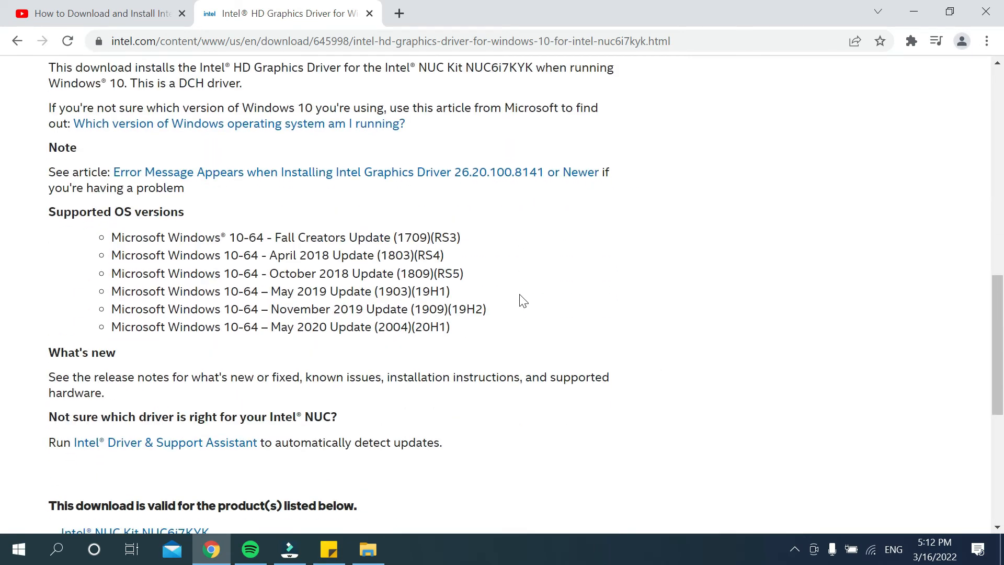
scroll("up", 3)
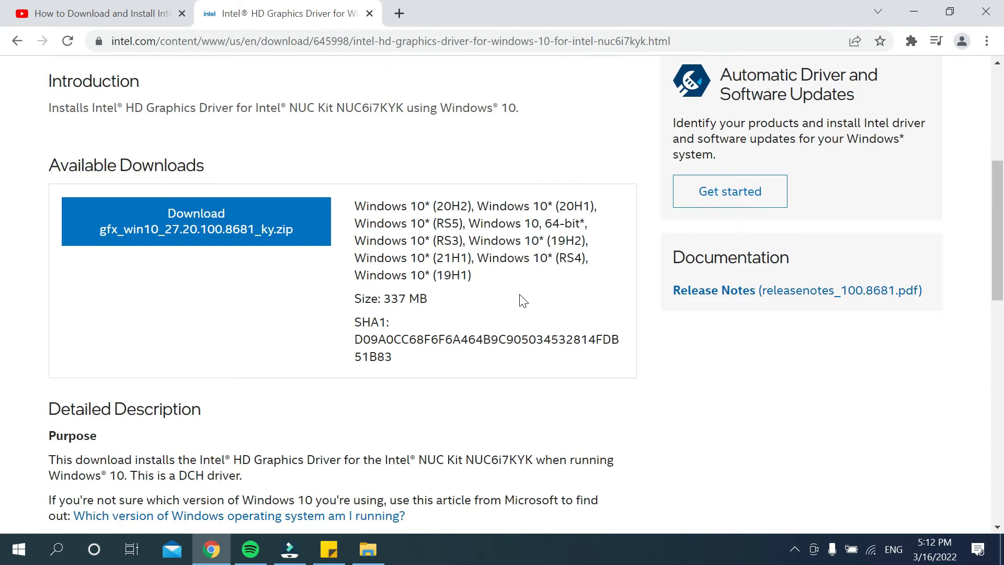
scroll("up", 3)
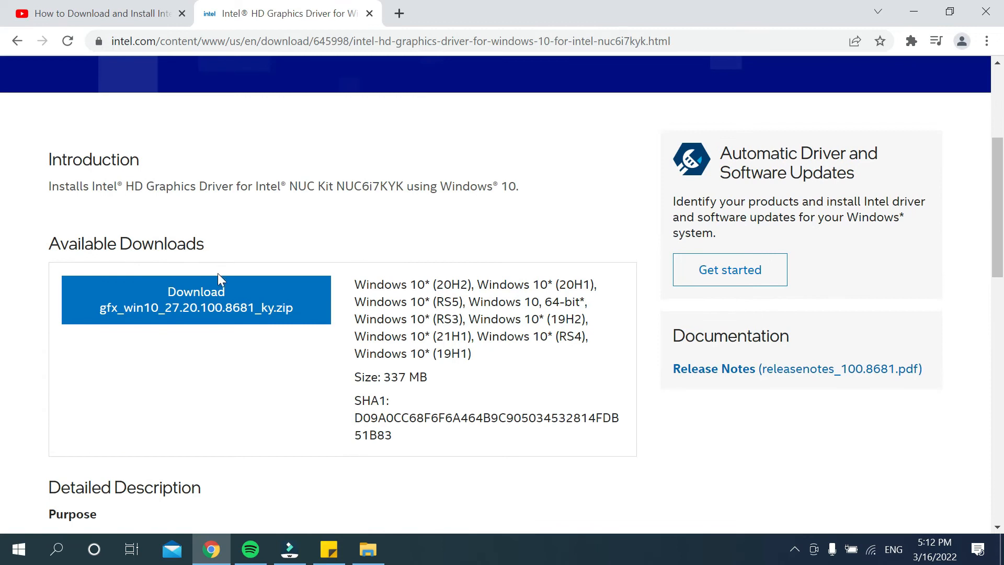
mouse_move(235, 416)
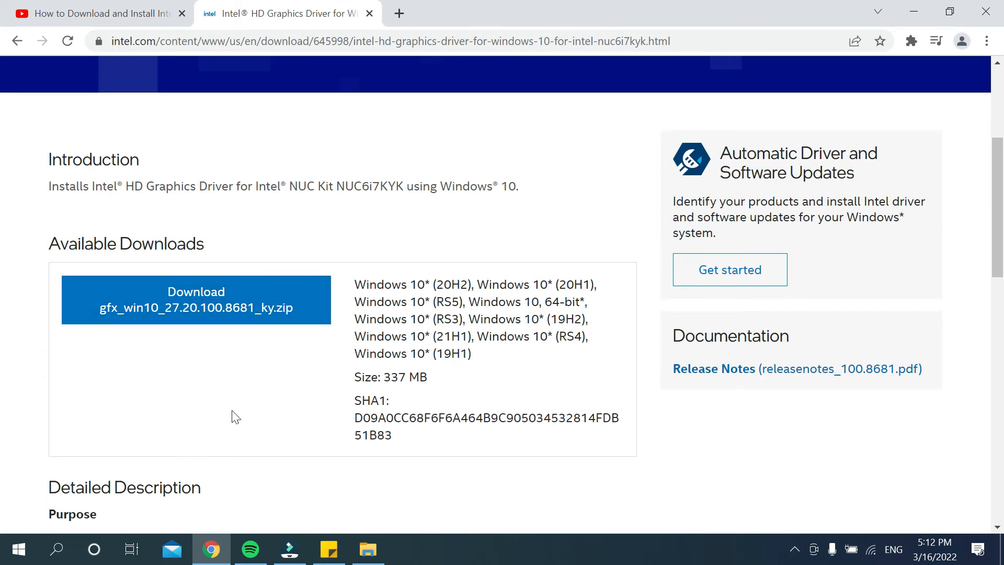
Start downloading gfx_win10_27.20.100.8681_ky.zip (337 MB) from the blue Download button
left_click(195, 300)
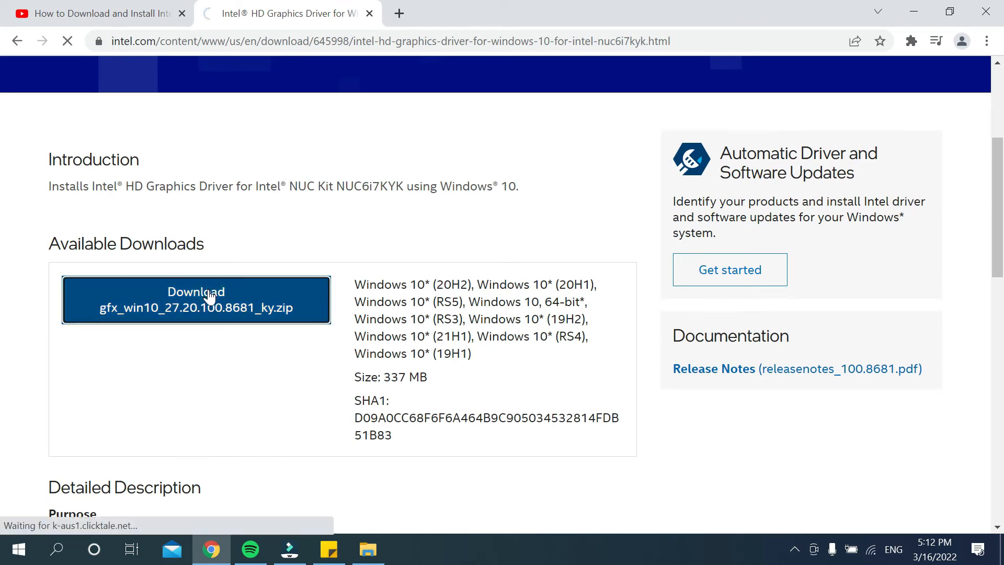
left_click(196, 299)
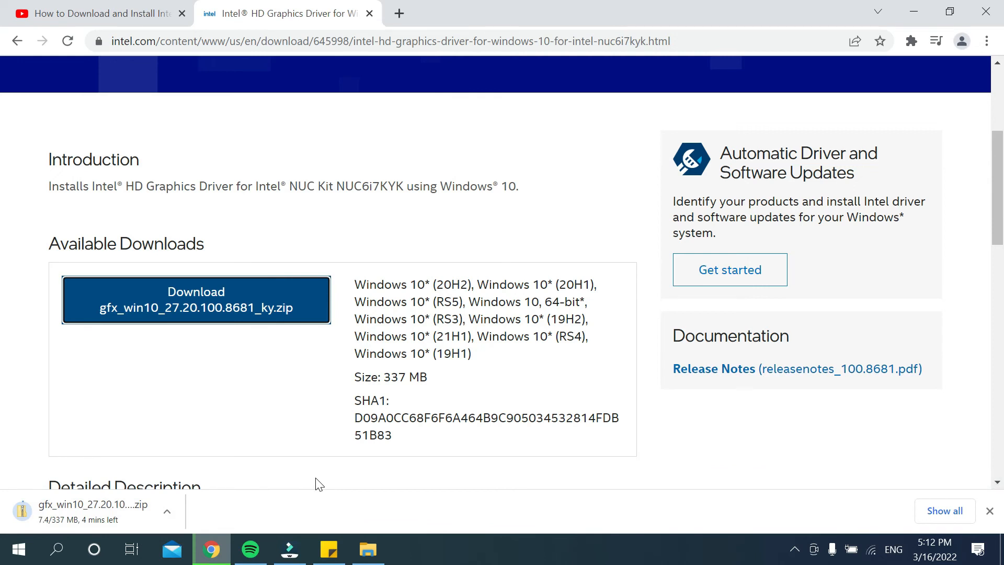
right_click(320, 483)
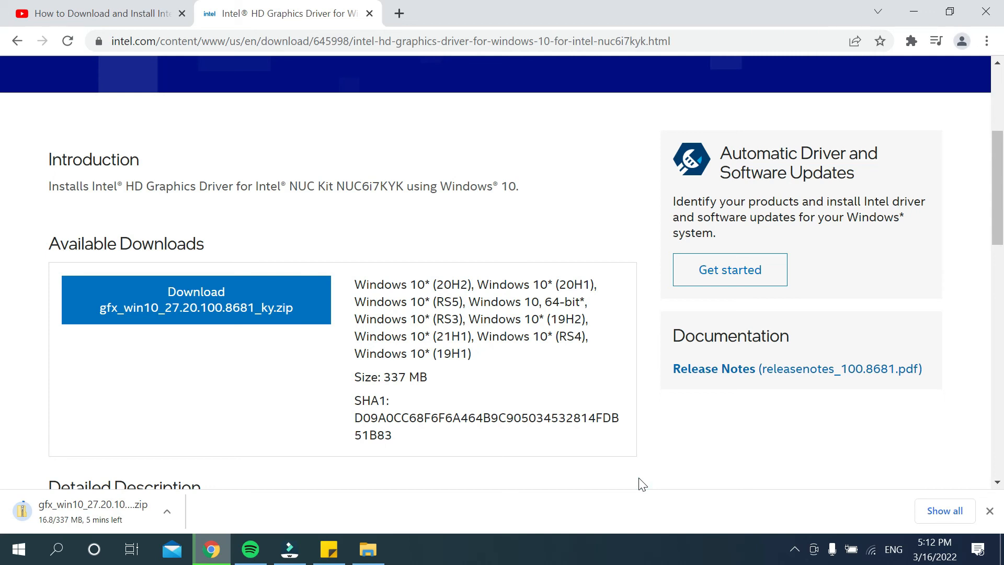
mouse_move(635, 458)
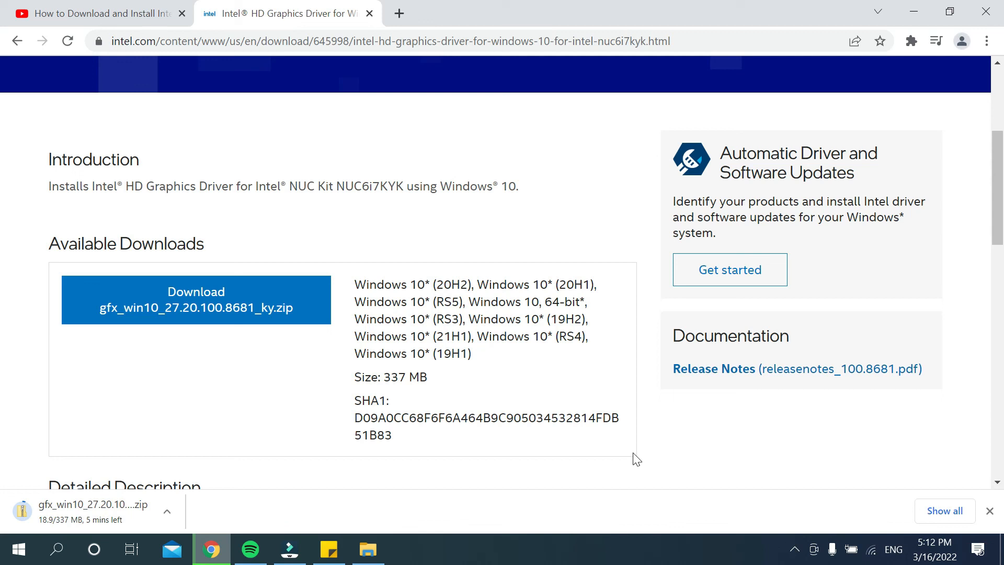